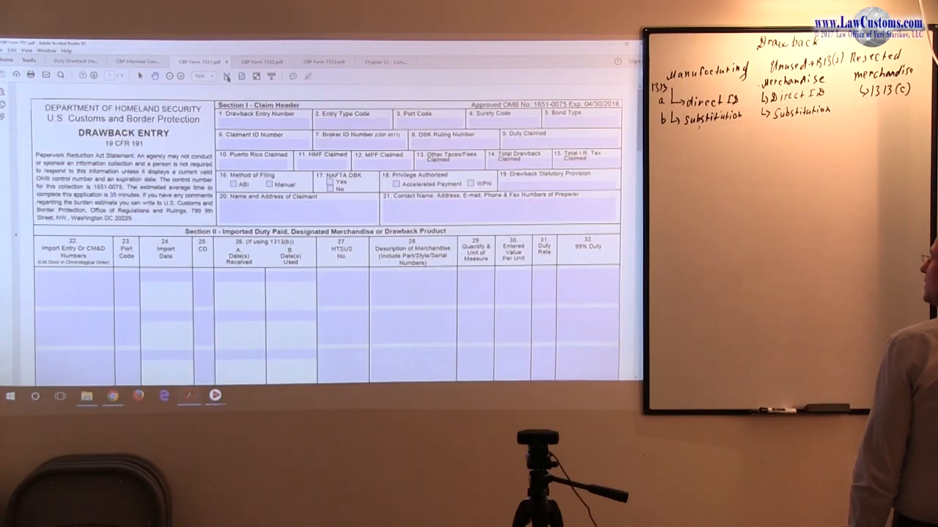
Step: Bring the Duty Drawback quiz PDF forward, showing the Drawback claimants answer and MPF apportionment note
{"action": "left_click", "coordinate": [290, 277]}
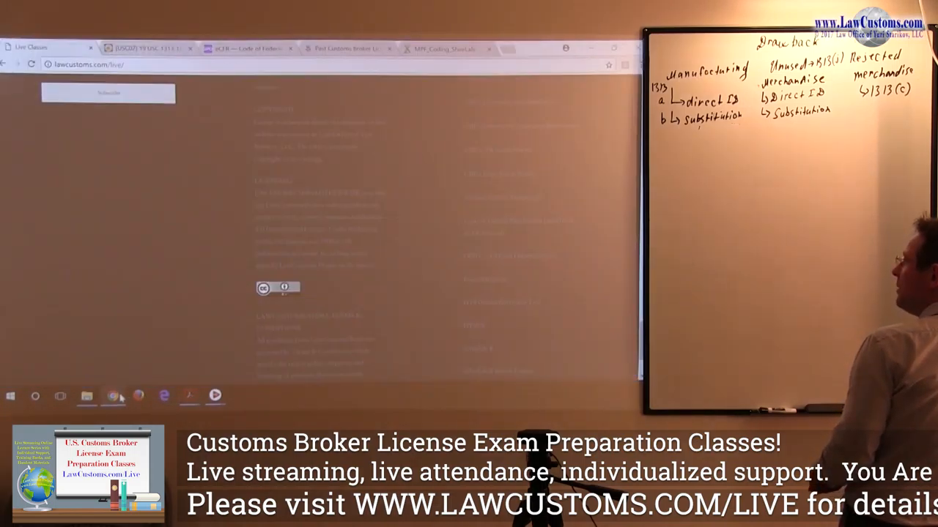
{"action": "mouse_move", "coordinate": [87, 396]}
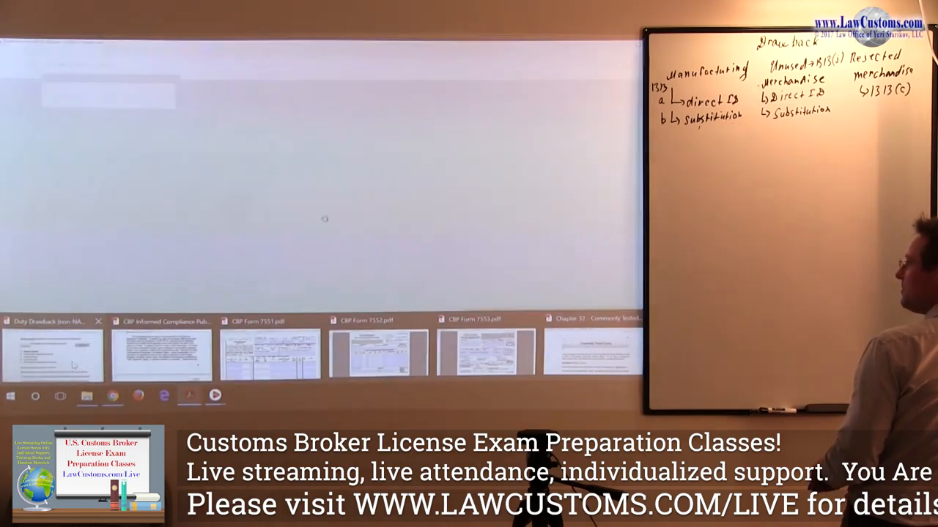
{"action": "left_click", "coordinate": [53, 355]}
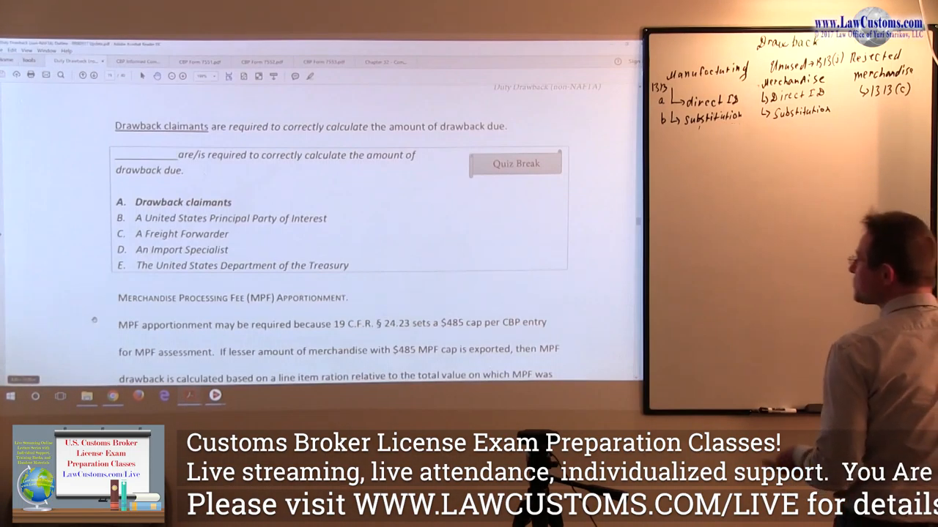